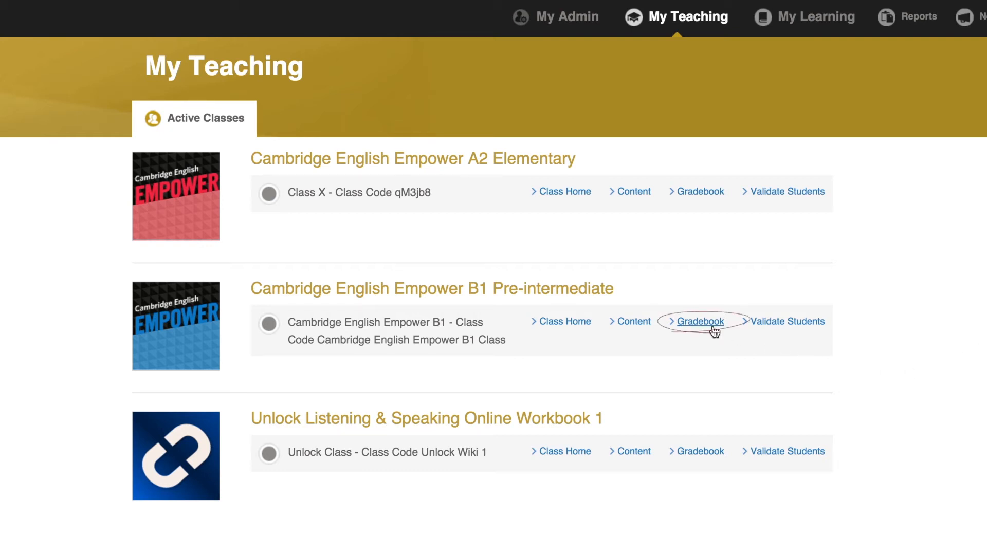
Open the Empower B1 Pre-intermediate class gradebook and review the grade breakdown and per-student table
click(700, 322)
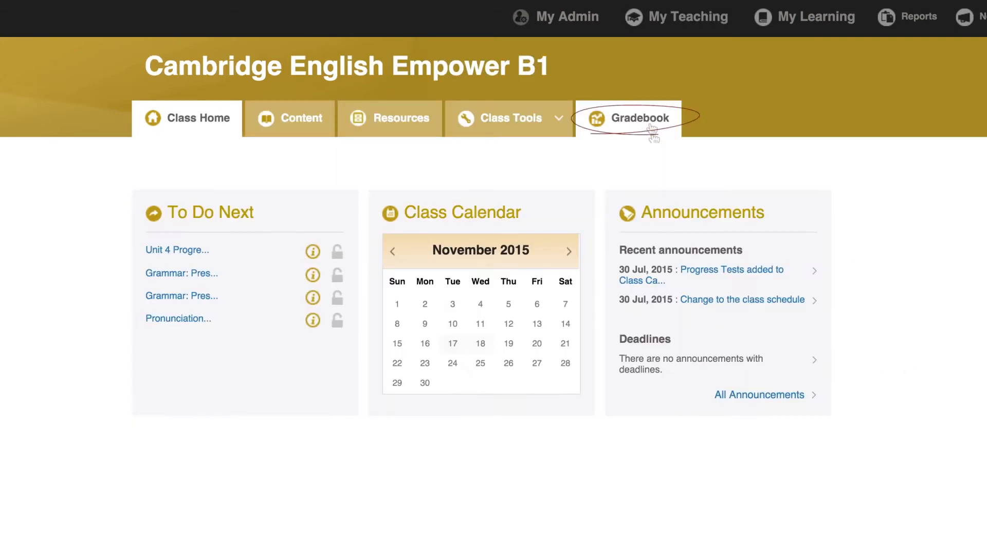
click(644, 117)
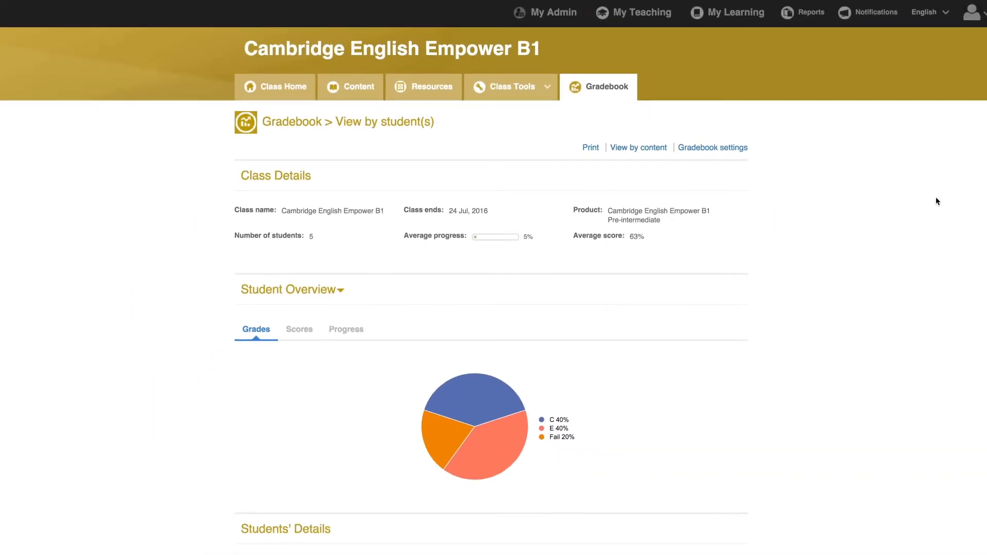
scroll(down, 3)
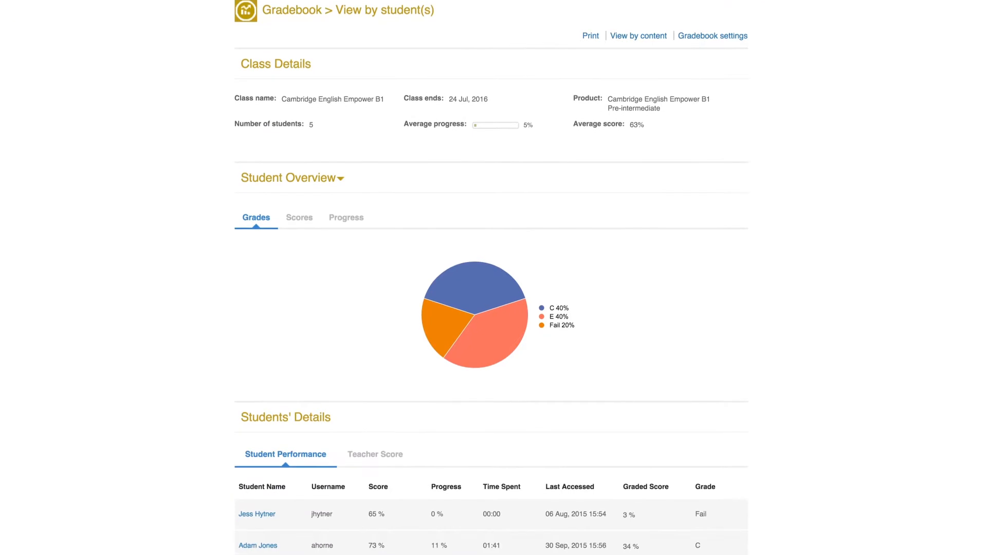
scroll(down, 3)
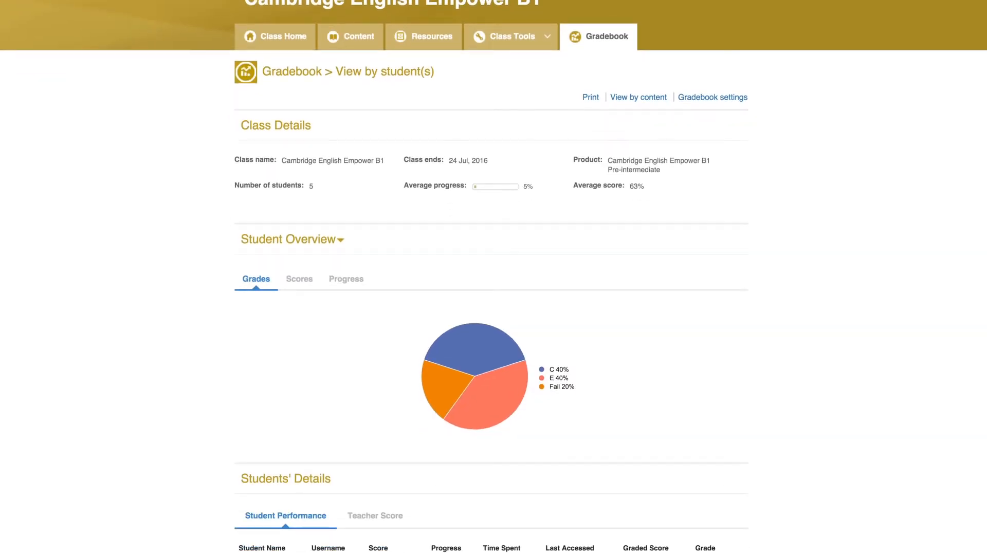
scroll(down, 3)
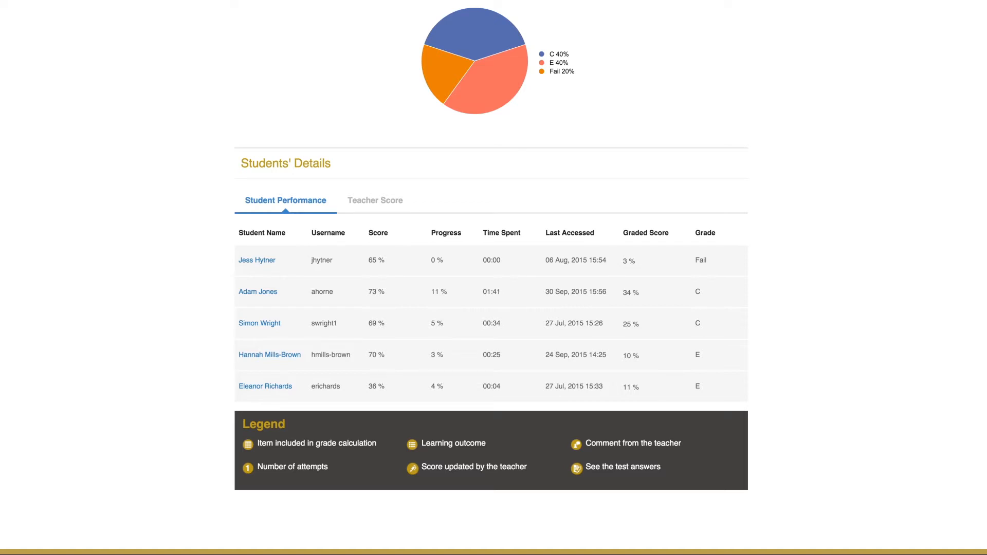
scroll(up, 3)
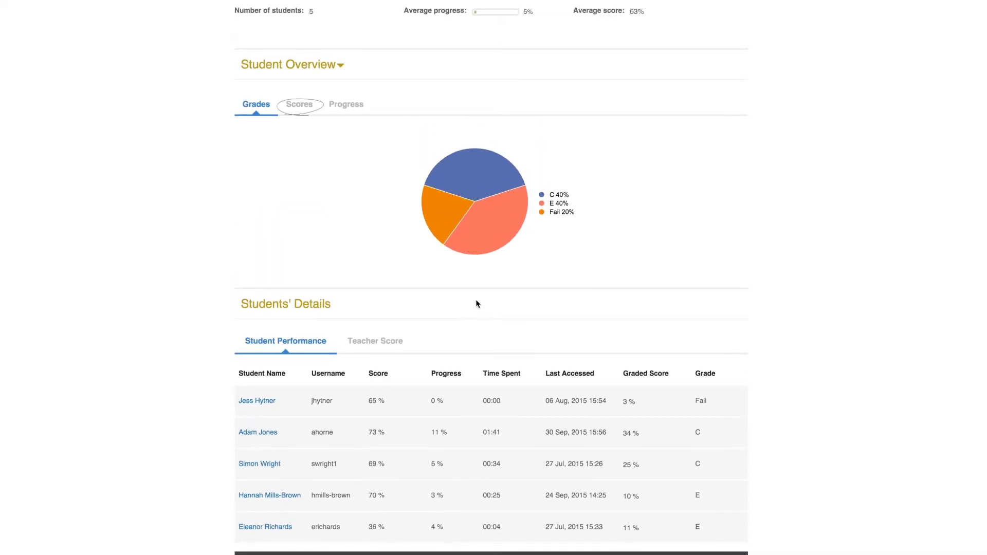
click(299, 103)
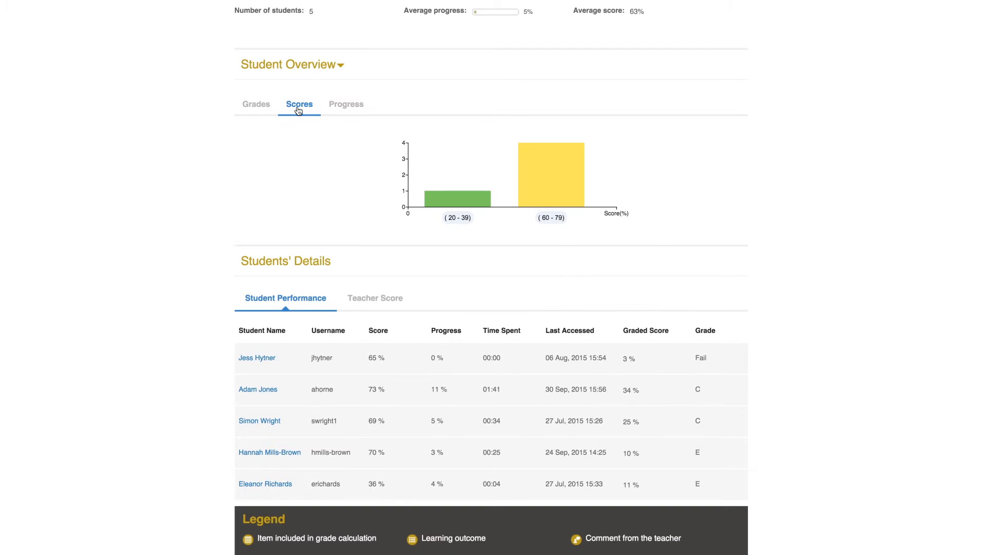
mouse_move(458, 198)
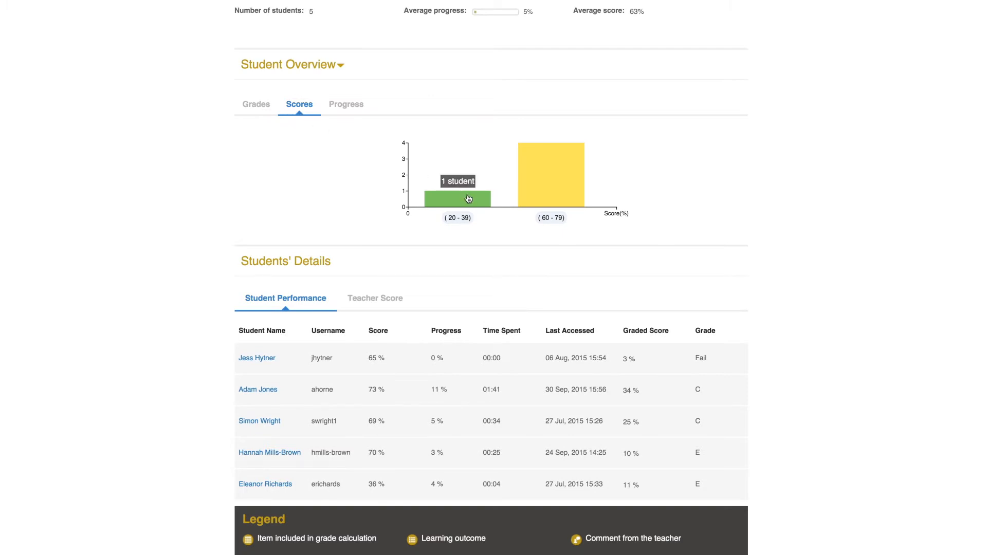
mouse_move(652, 166)
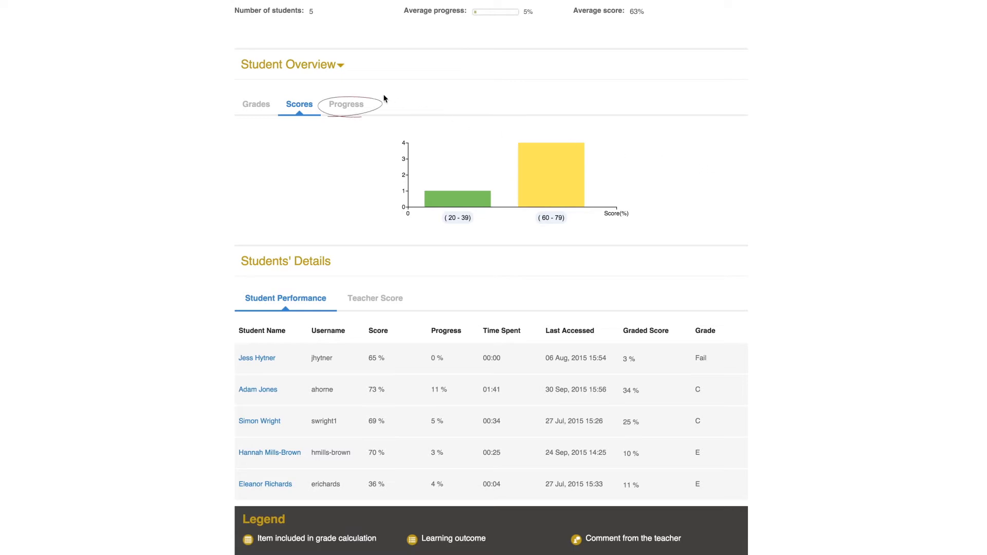
click(346, 103)
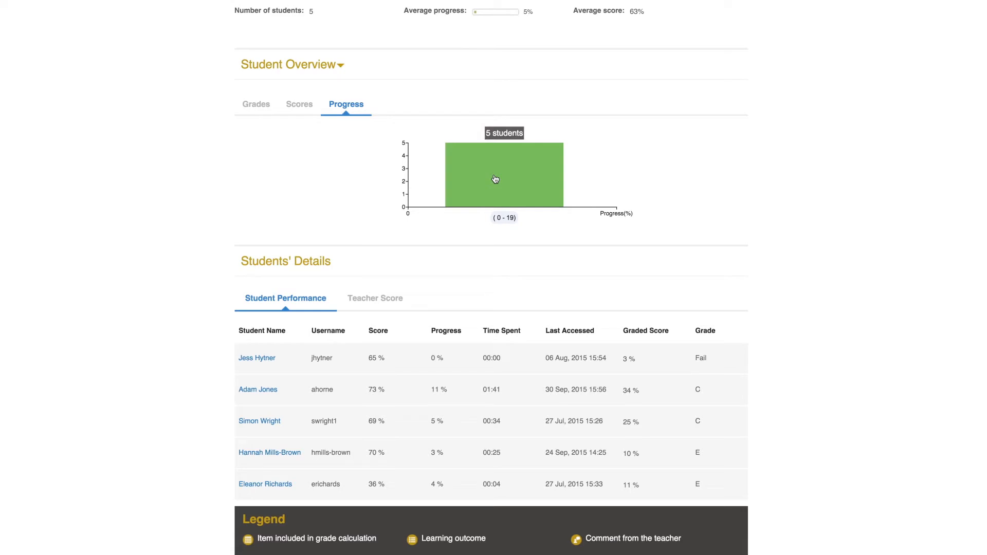
mouse_move(694, 192)
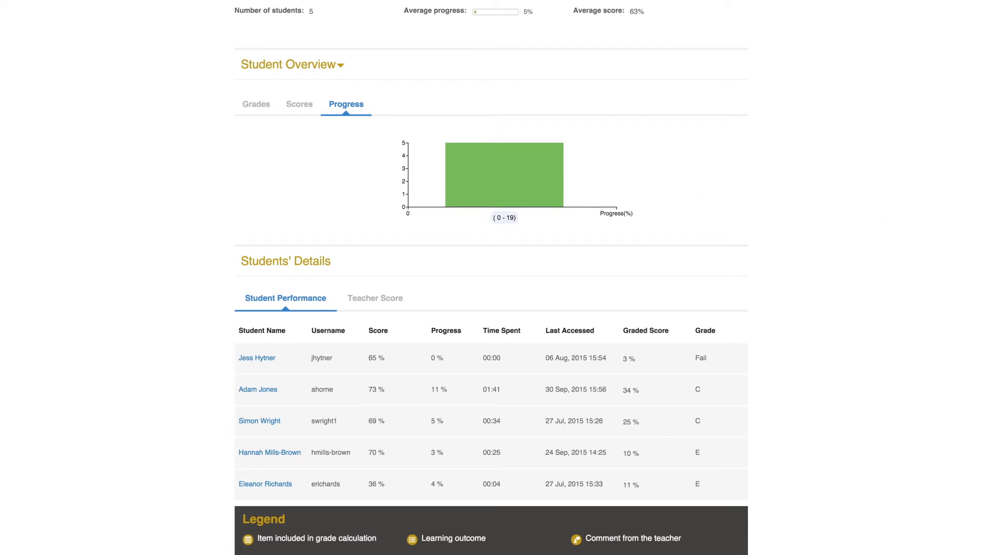
scroll(down, 3)
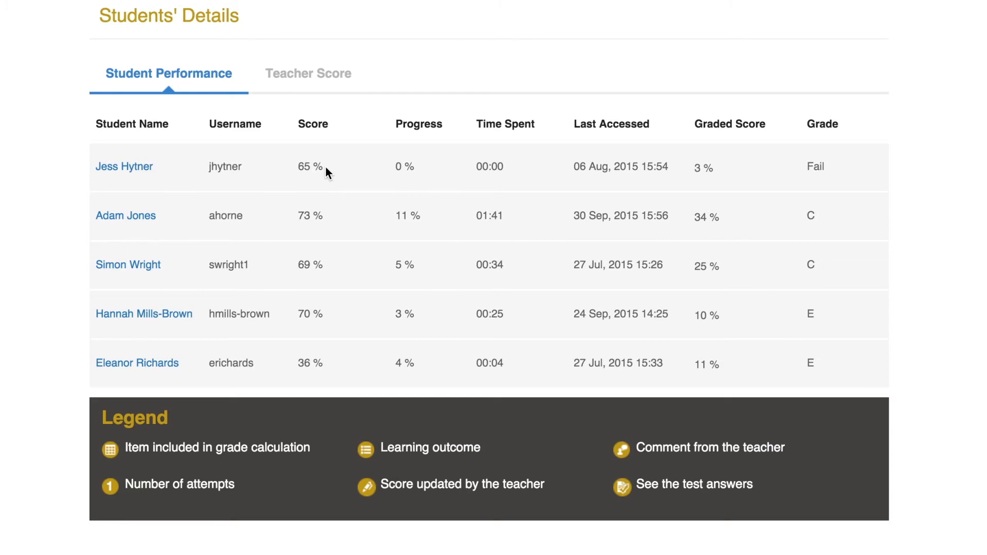
mouse_move(433, 165)
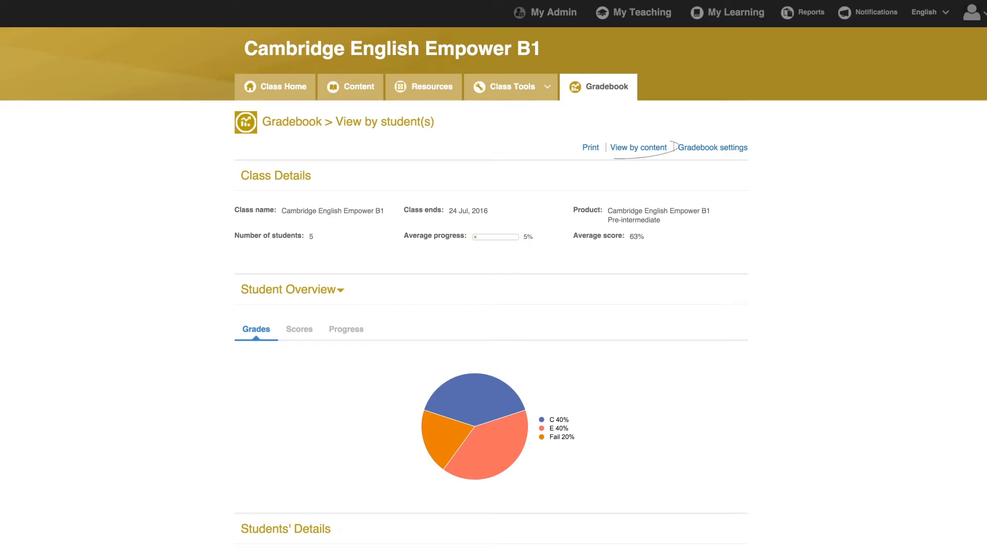
click(638, 147)
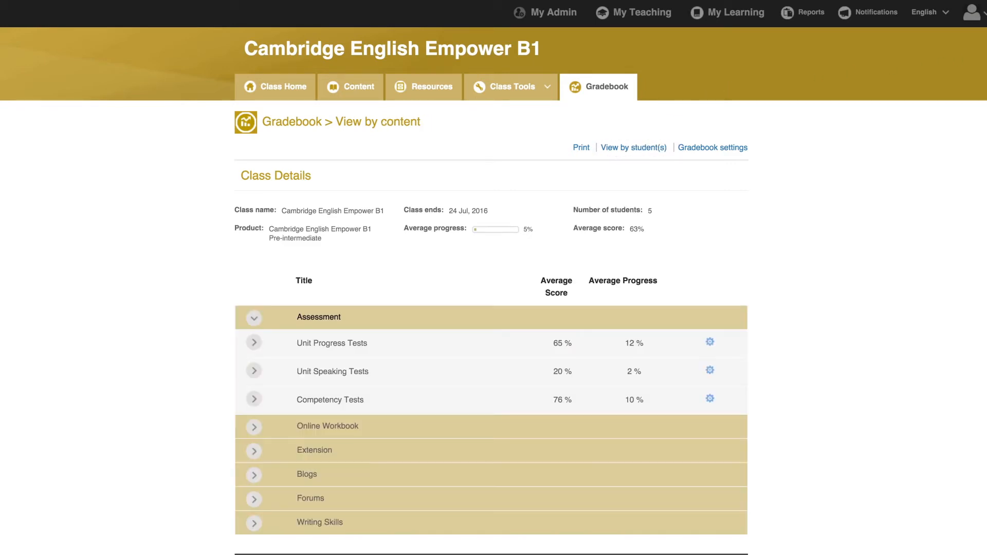
scroll(down, 3)
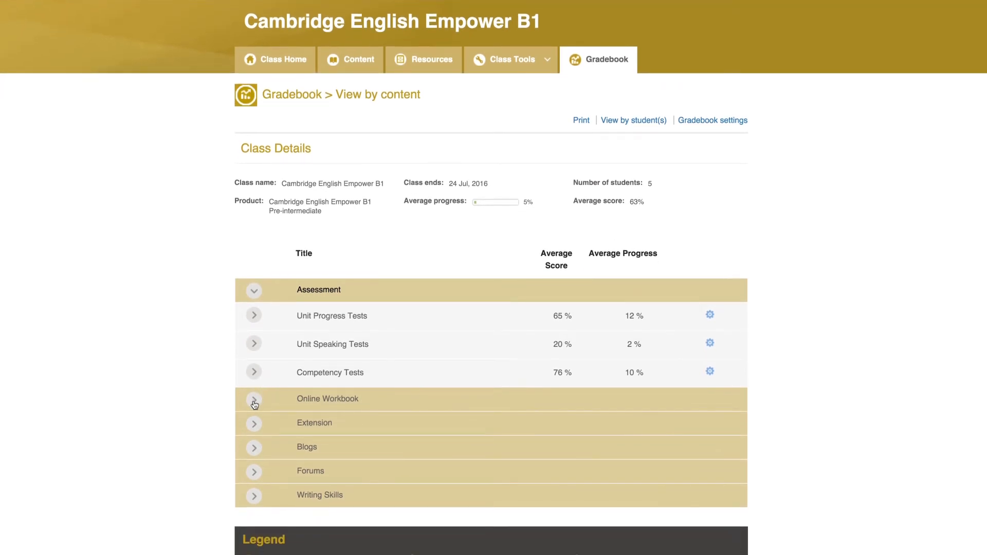
click(254, 399)
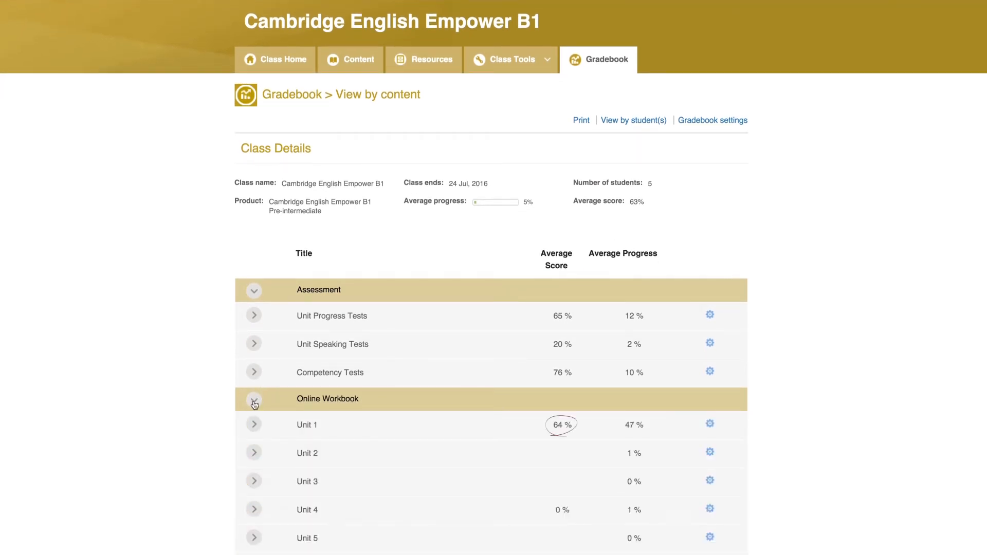
click(254, 424)
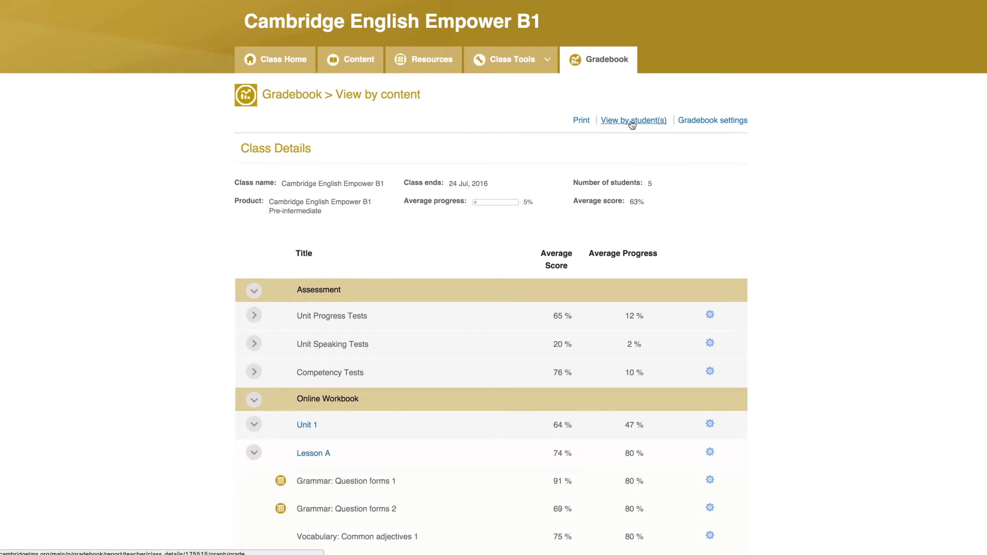
click(634, 120)
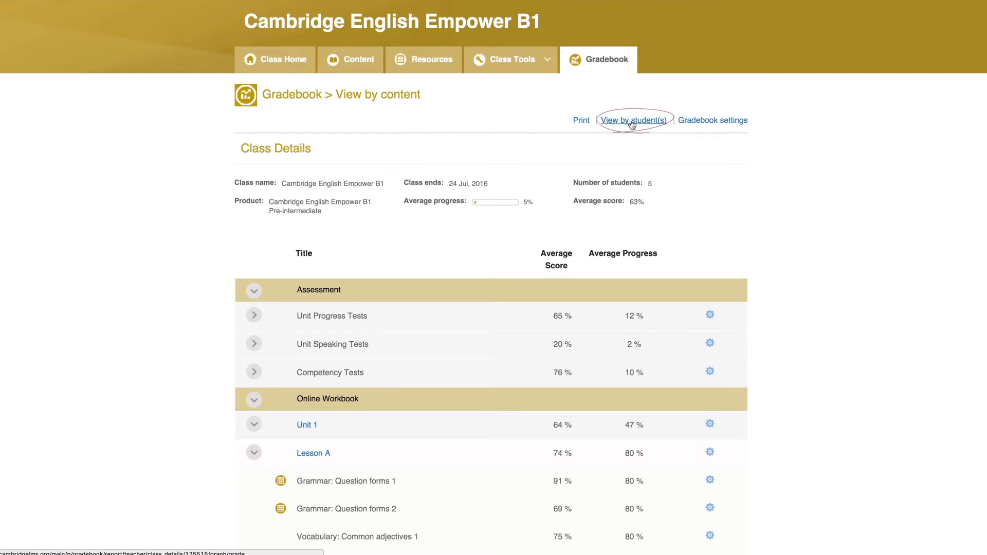
click(632, 121)
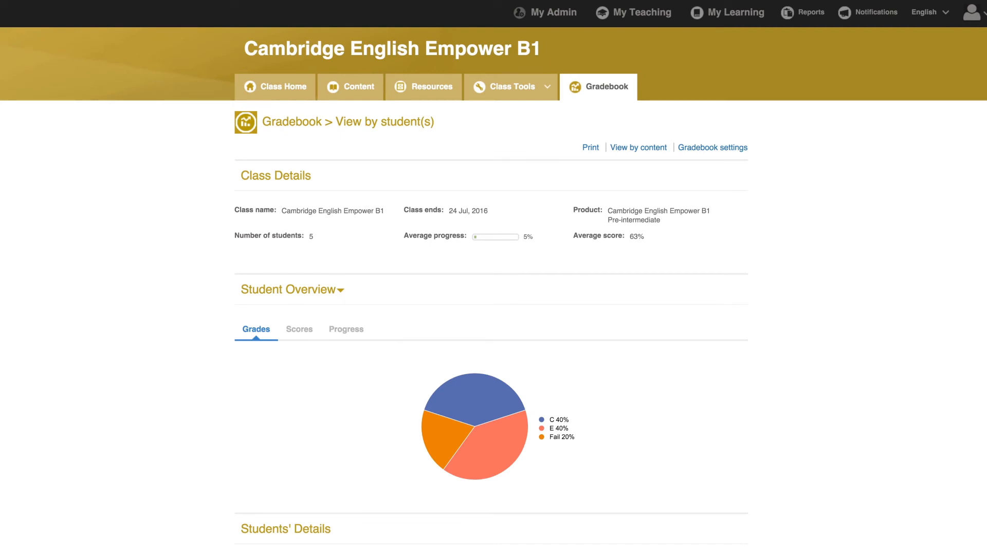
scroll(down, 3)
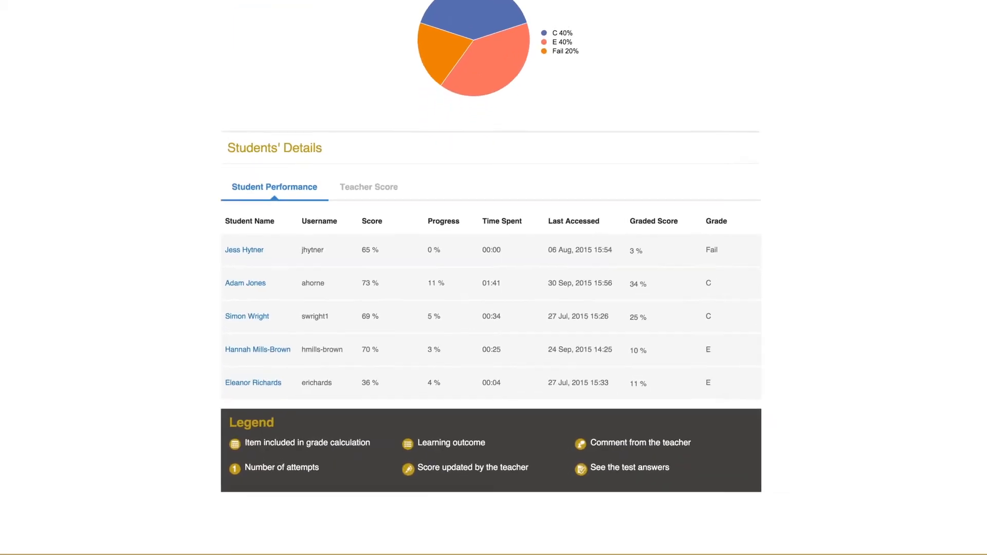
scroll(down, 3)
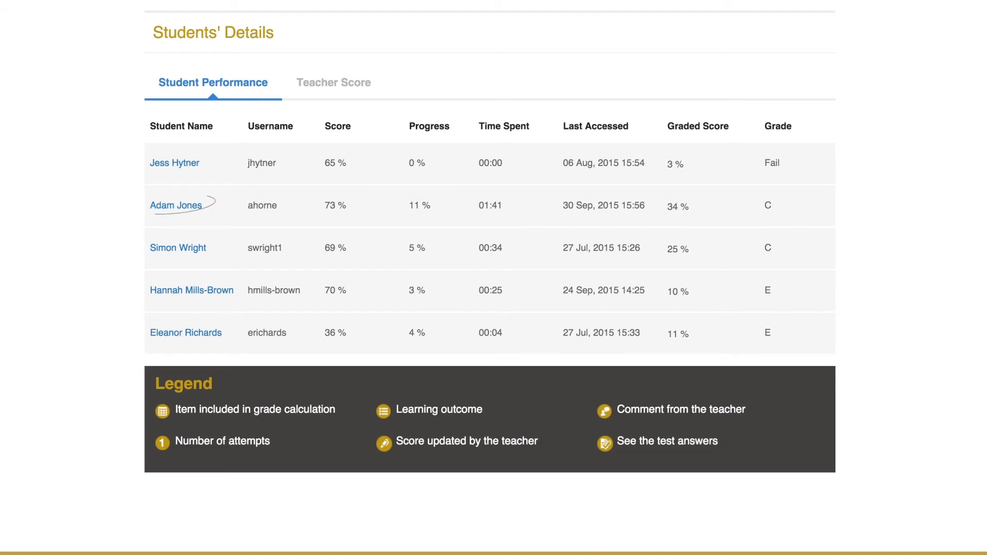
mouse_move(181, 212)
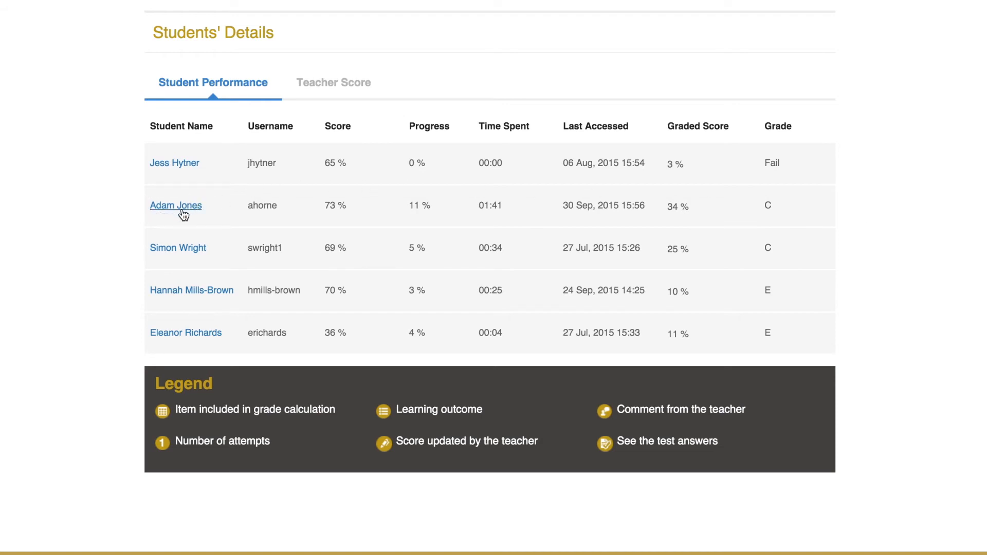
Open the second student's report and expand Online Workbook, Unit 1 and Lesson B
click(176, 206)
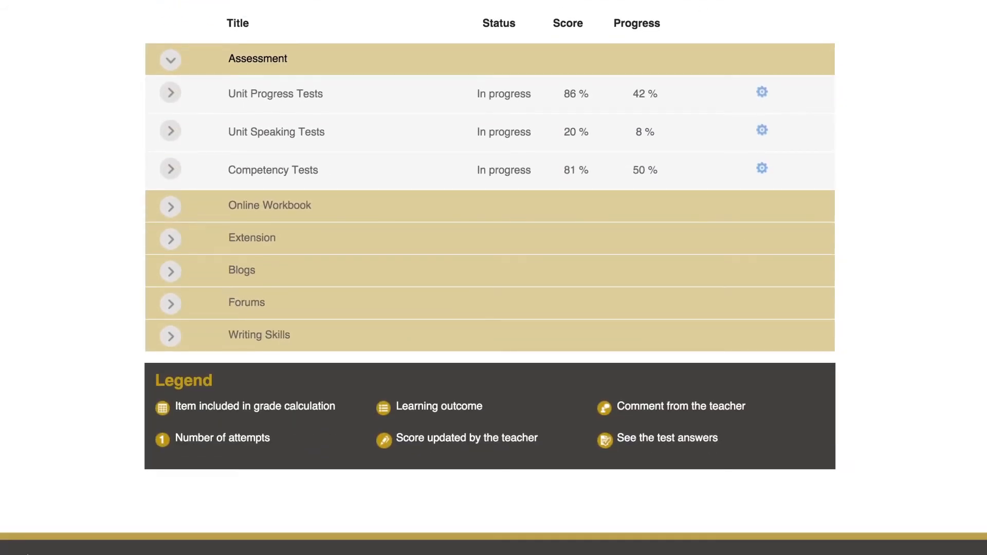
click(170, 206)
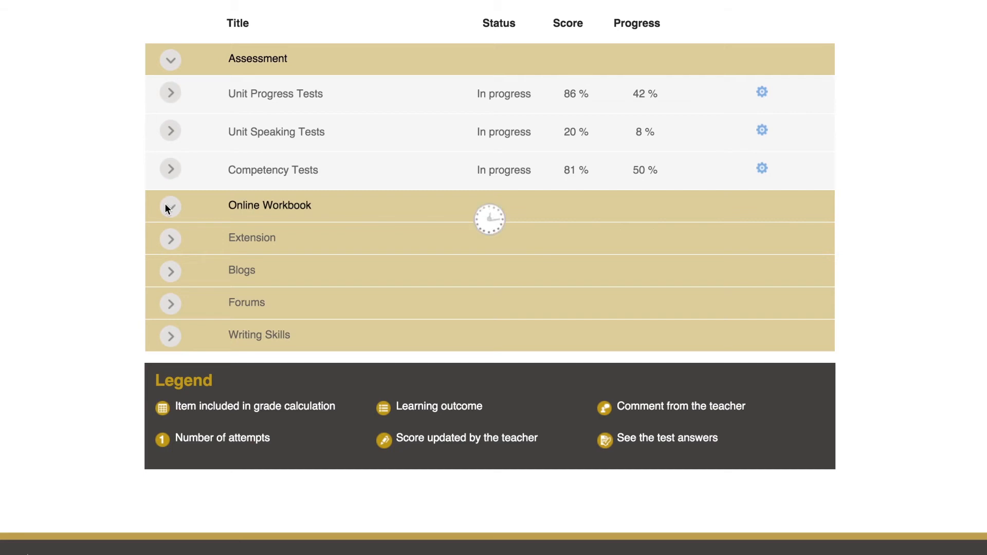
click(169, 205)
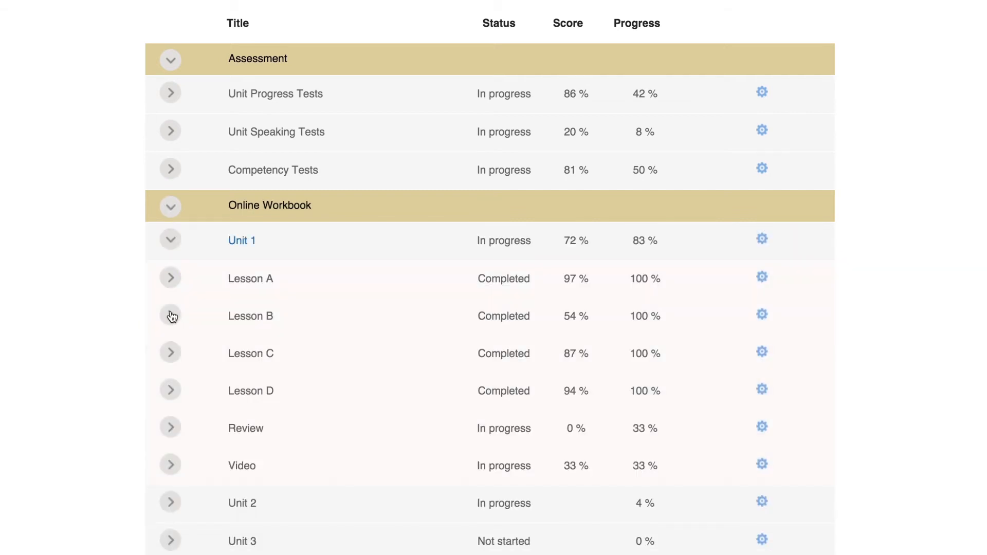
click(170, 316)
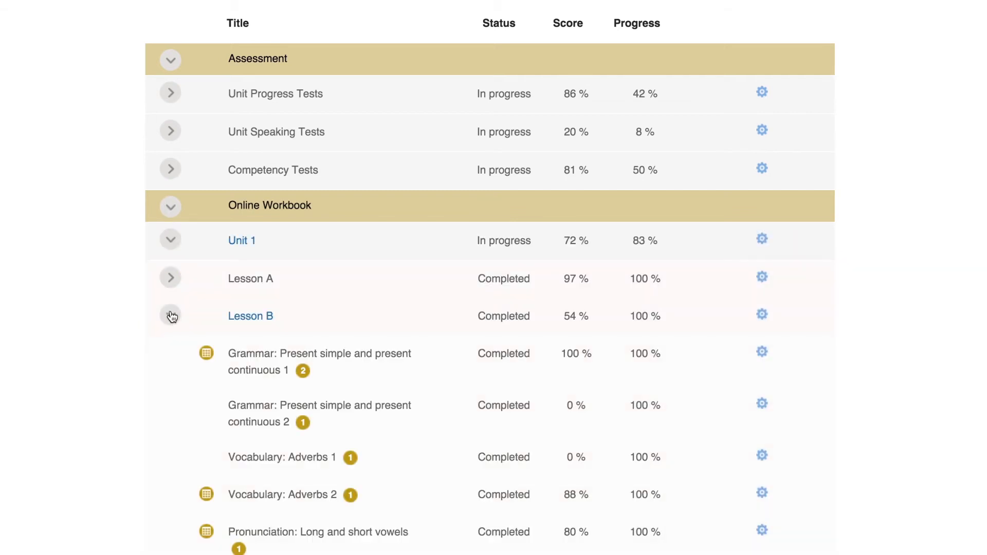
Show the attempts for the first Present simple grammar activity and bring up its options
scroll(down, 3)
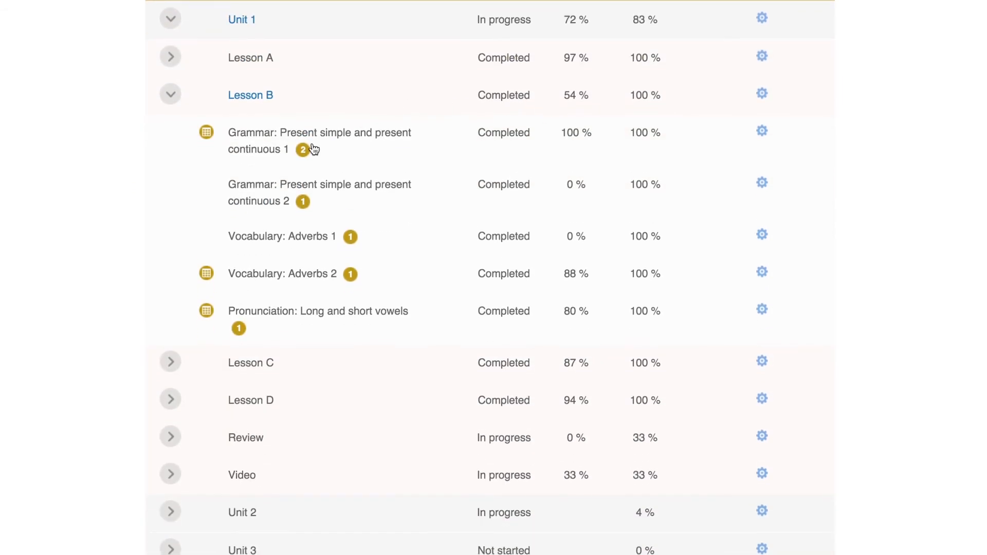
click(319, 133)
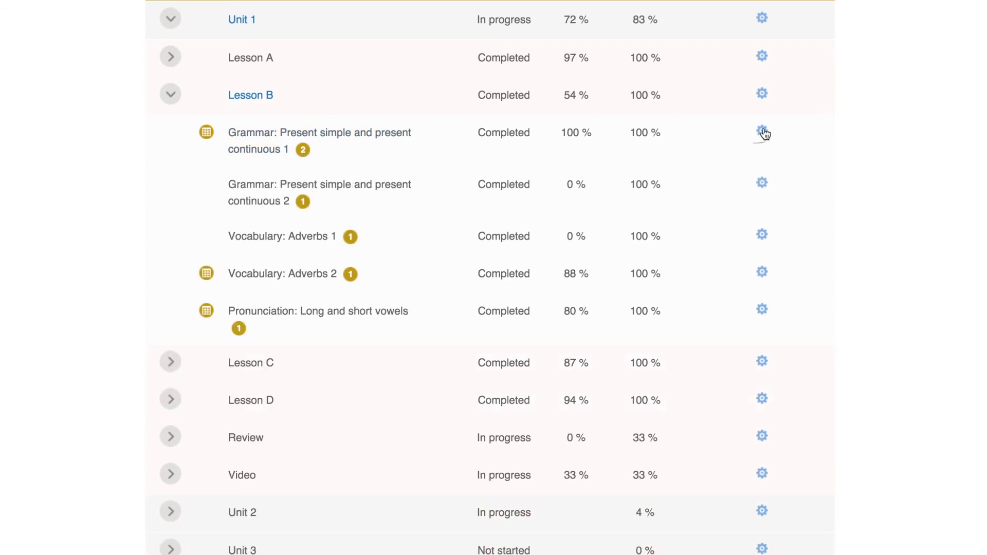
click(761, 133)
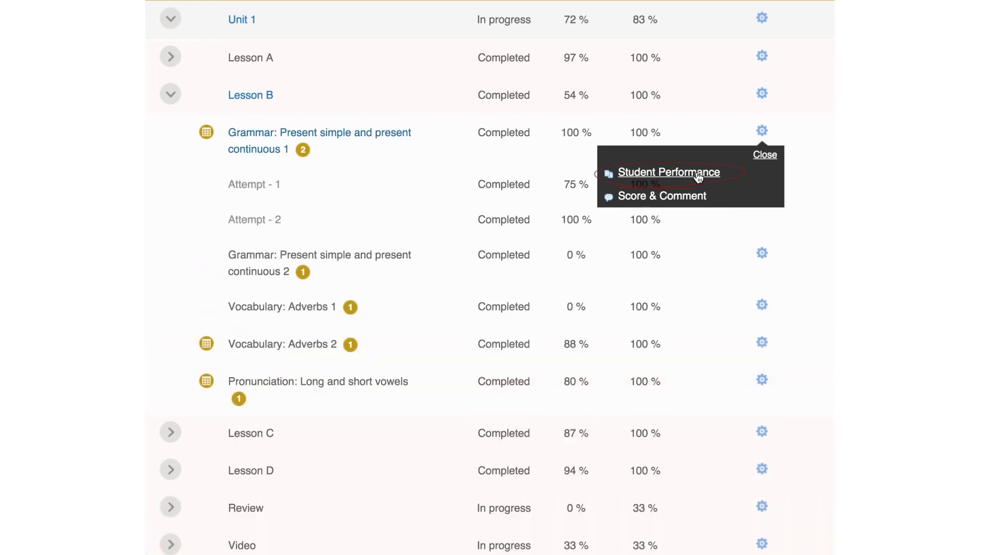
View class-wide student performance for the first Present simple grammar activity
click(668, 172)
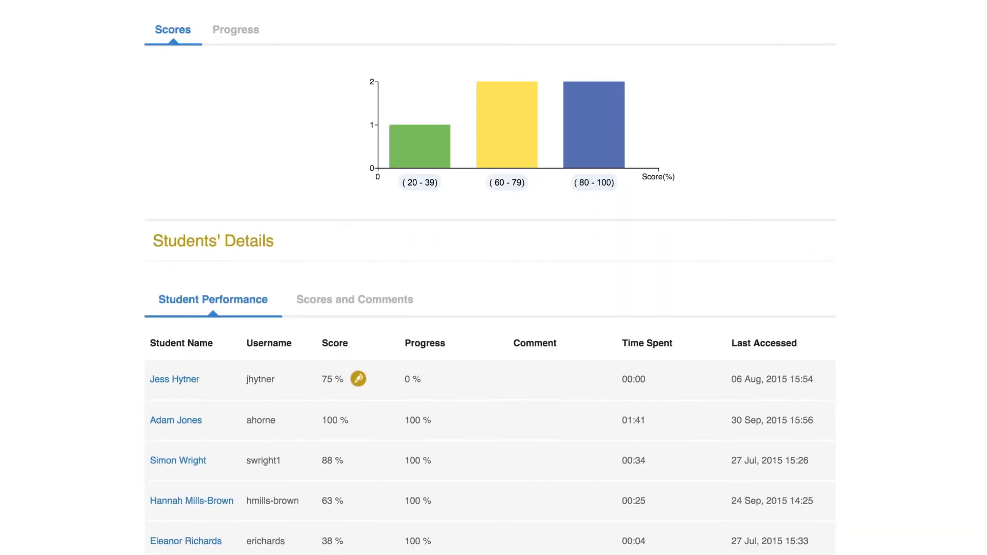
scroll(down, 3)
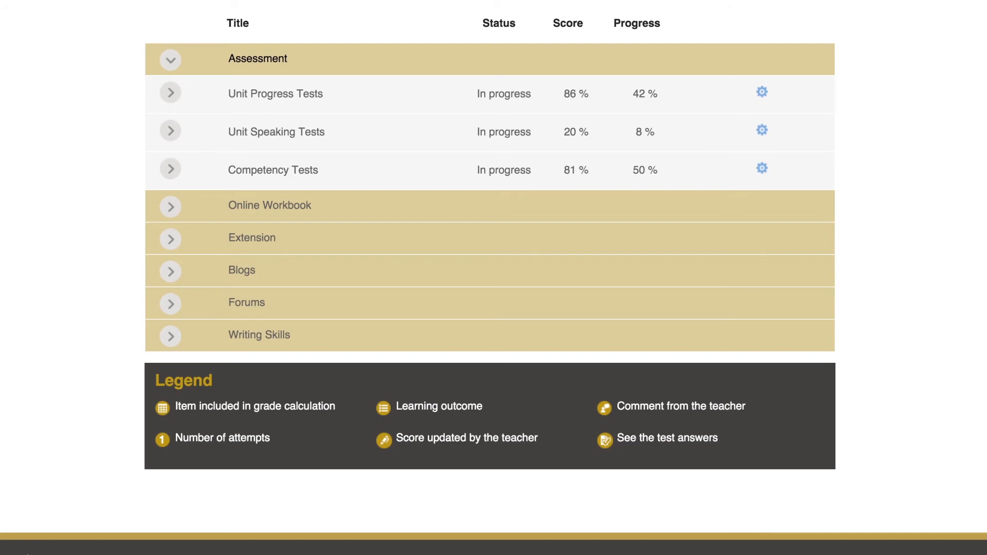
Expand Online Workbook and Unit 1, then show Scores and Comments for the first grammar activity
click(170, 206)
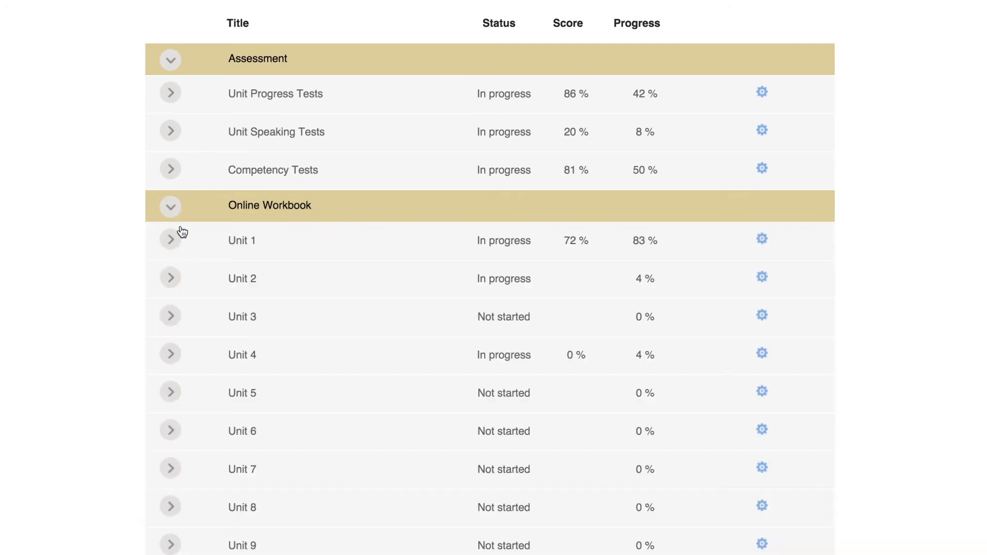
click(170, 239)
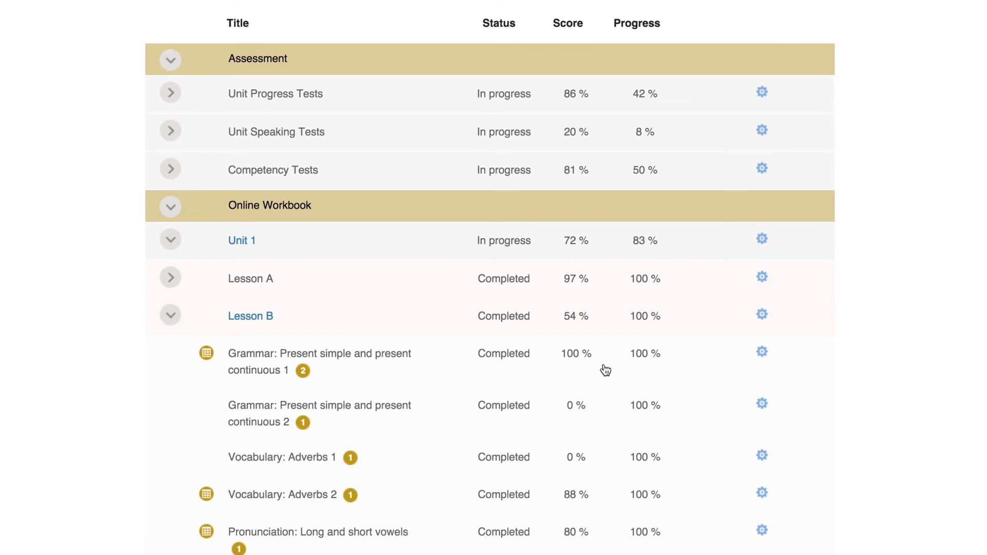
click(762, 351)
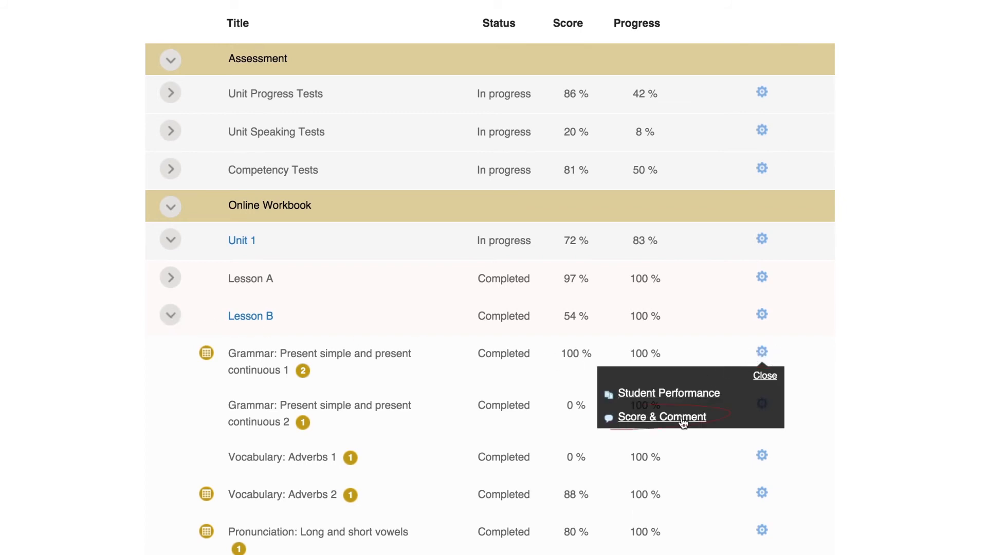
click(661, 416)
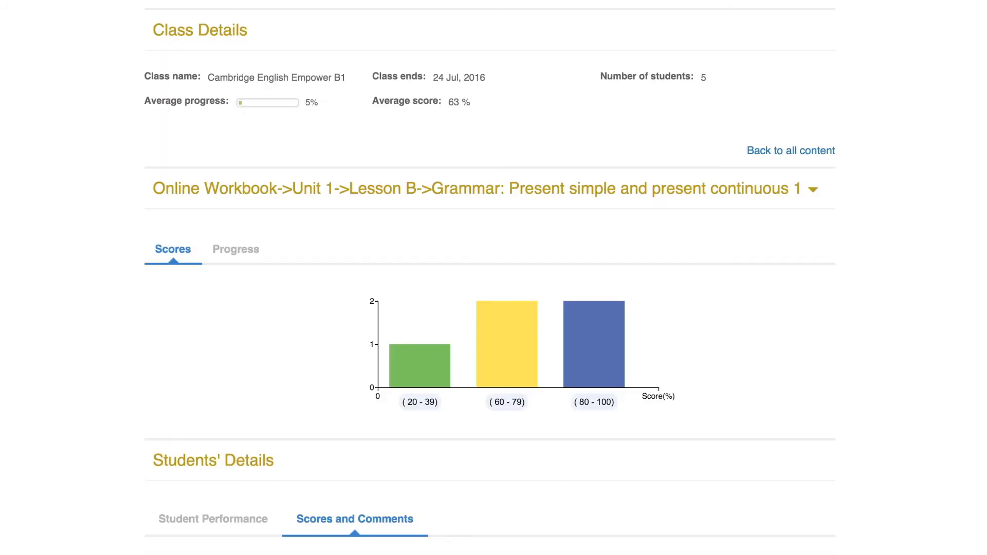
scroll(down, 3)
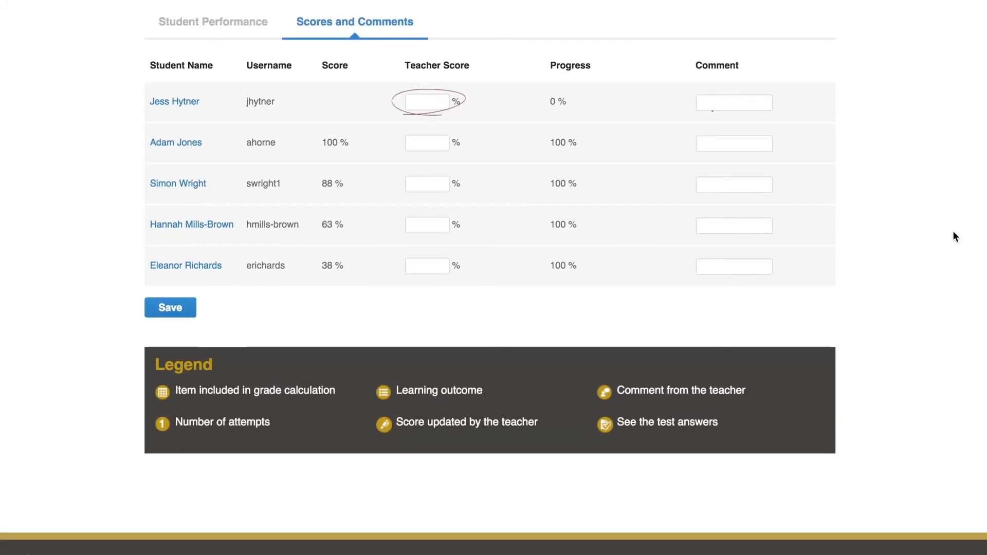
click(426, 102)
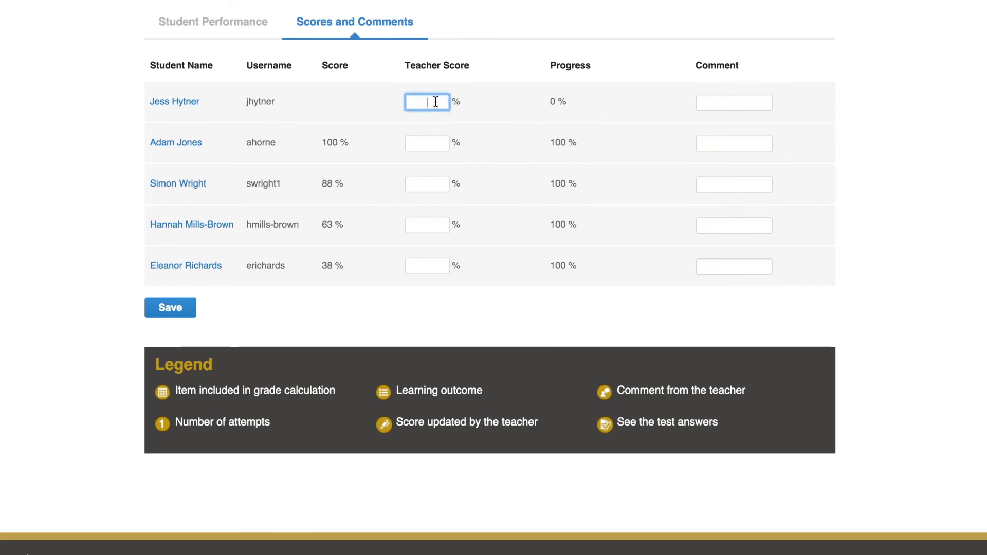
text(75)
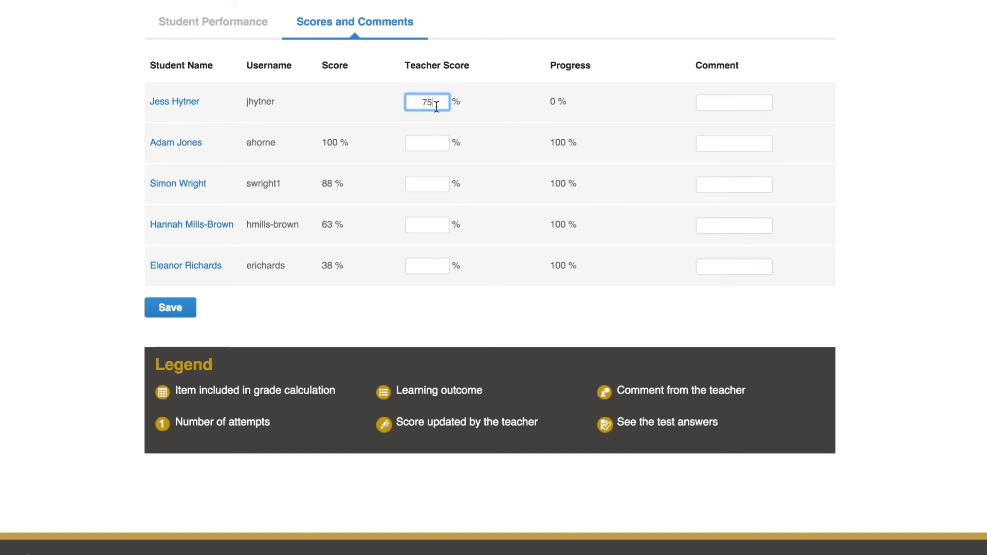
click(169, 308)
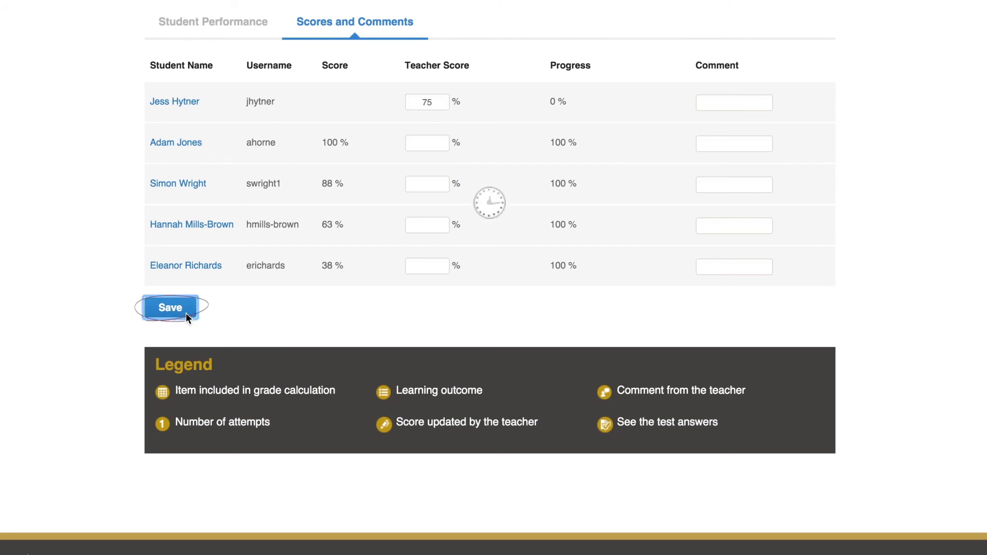
click(170, 308)
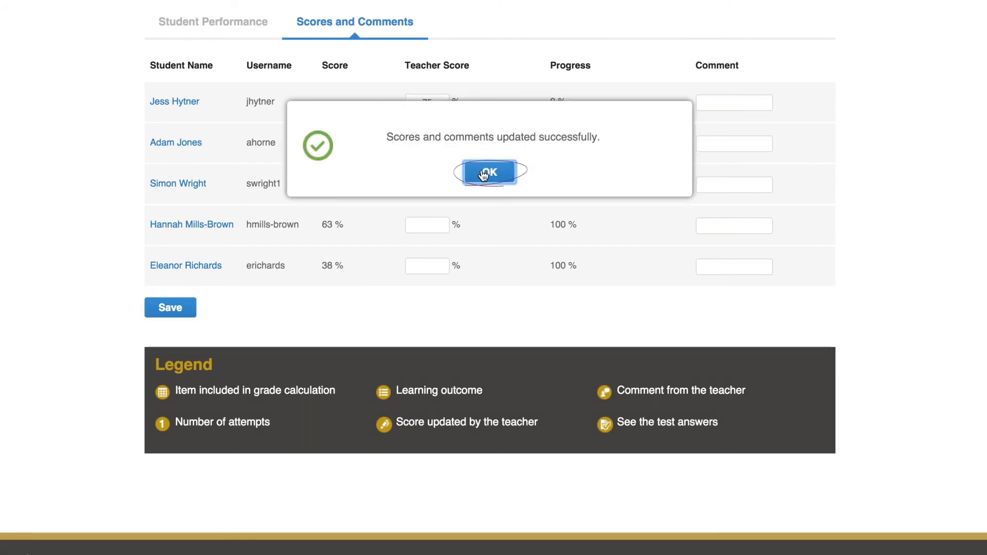
click(490, 173)
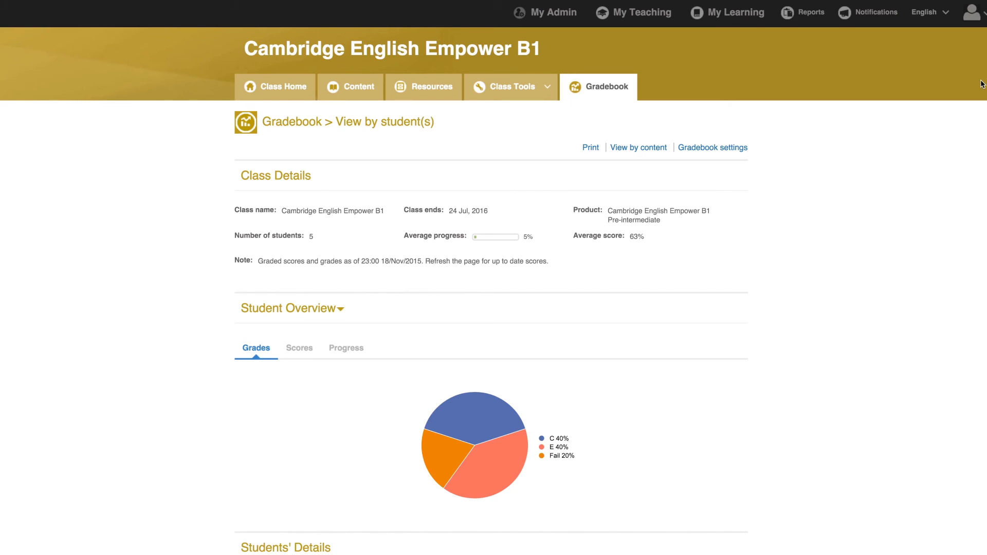
scroll(down, 3)
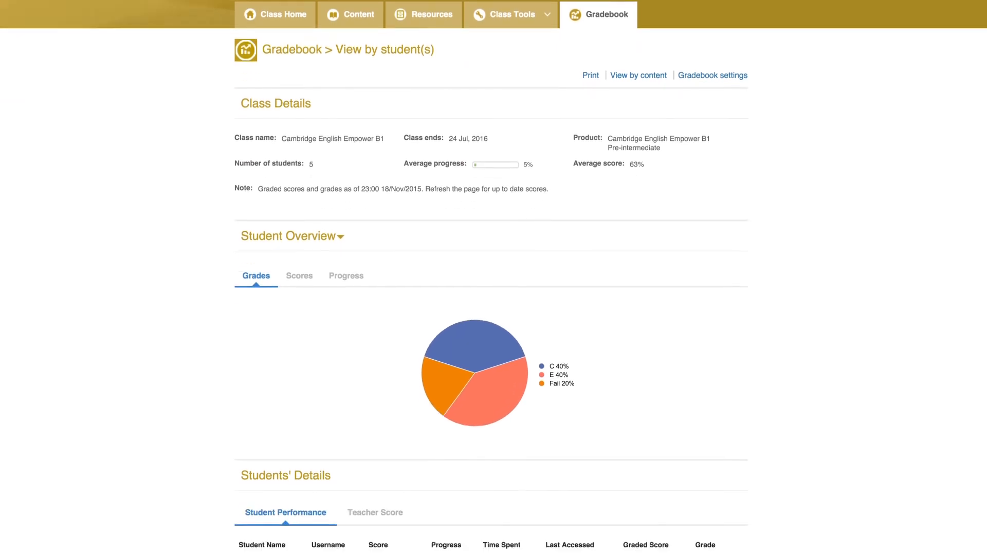
scroll(down, 3)
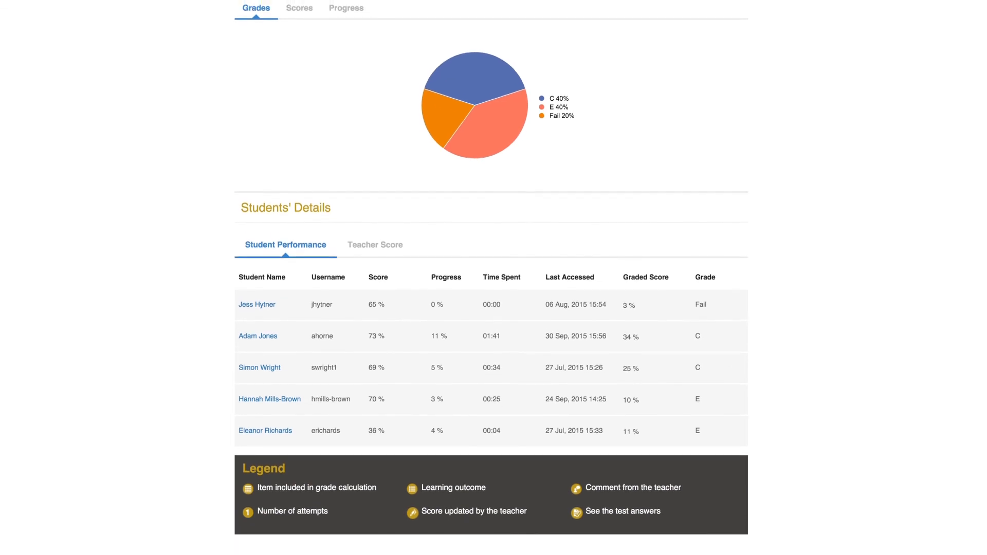
mouse_move(290, 355)
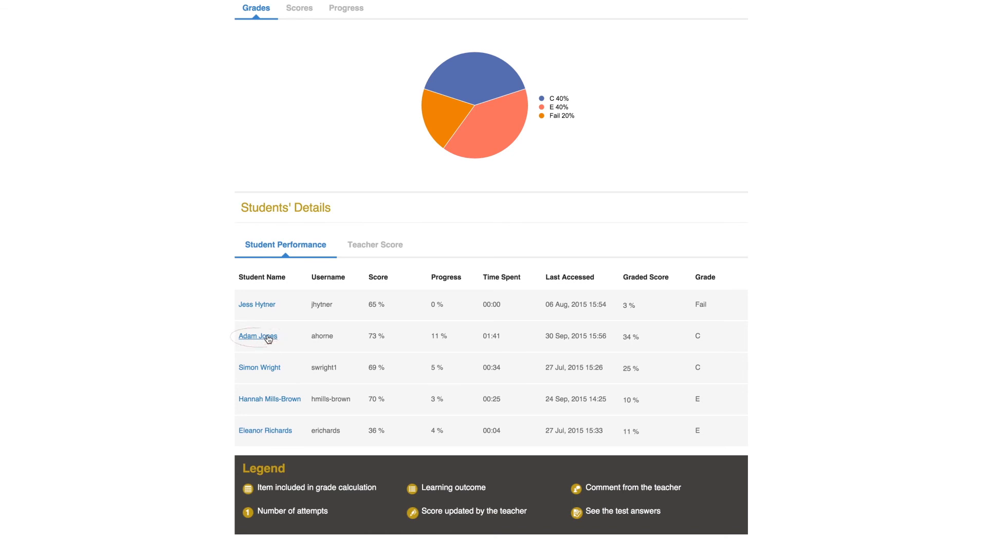
From the second student's report, show See answers & Comment for the Unit 1 Progress Test
click(257, 335)
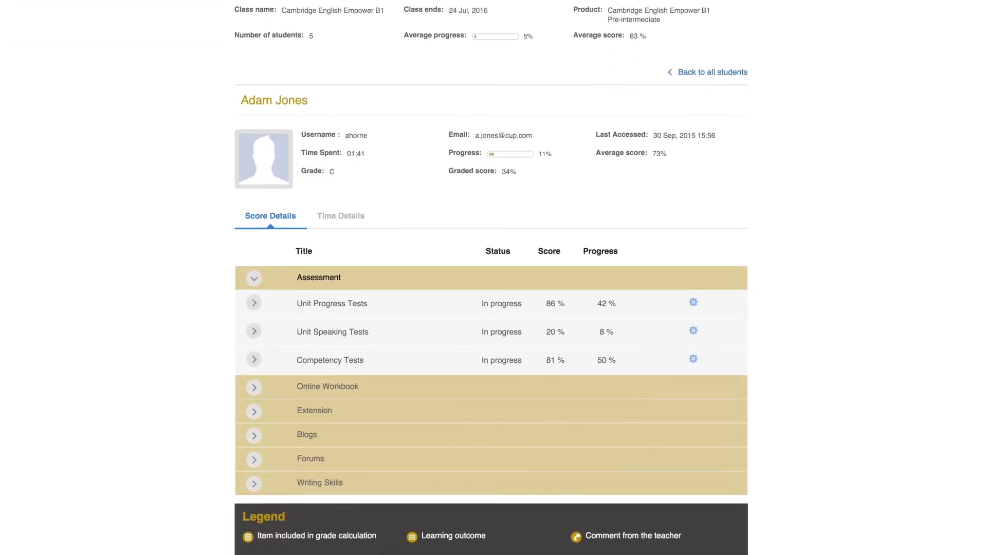
scroll(down, 3)
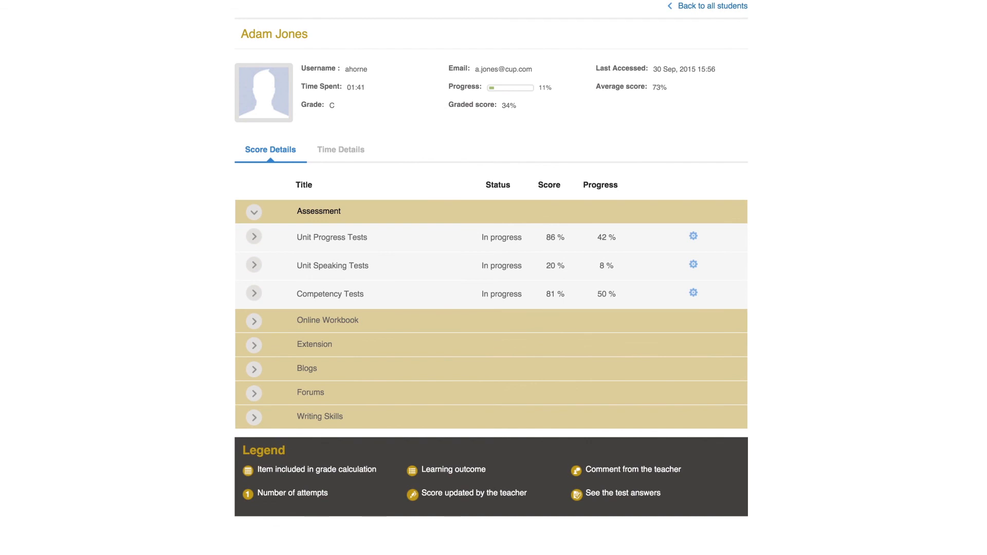
click(254, 237)
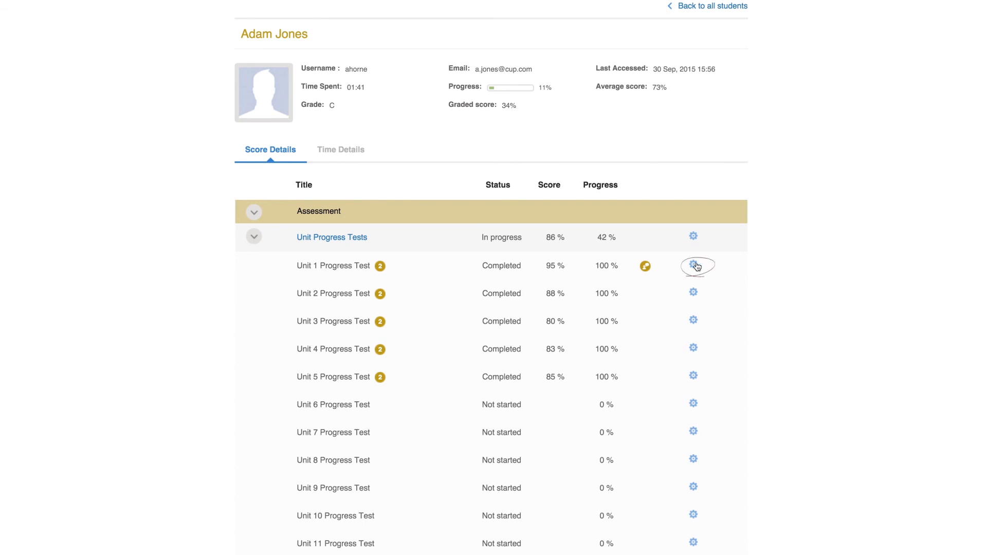
click(693, 266)
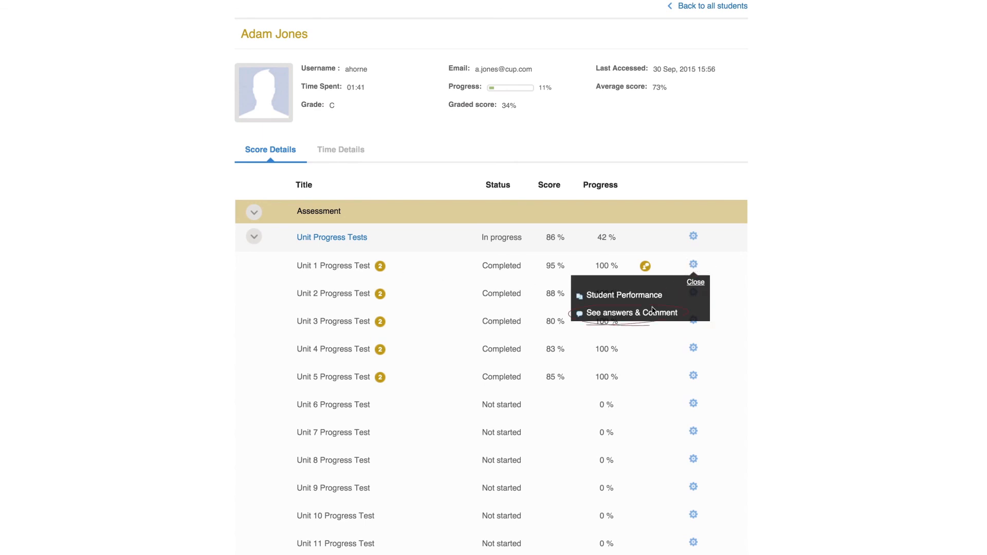
click(633, 313)
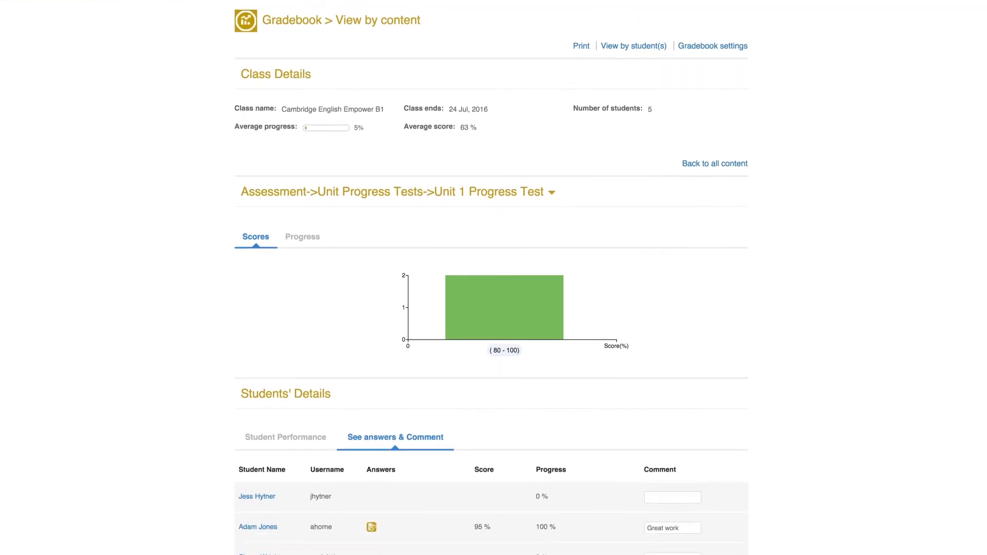
scroll(down, 3)
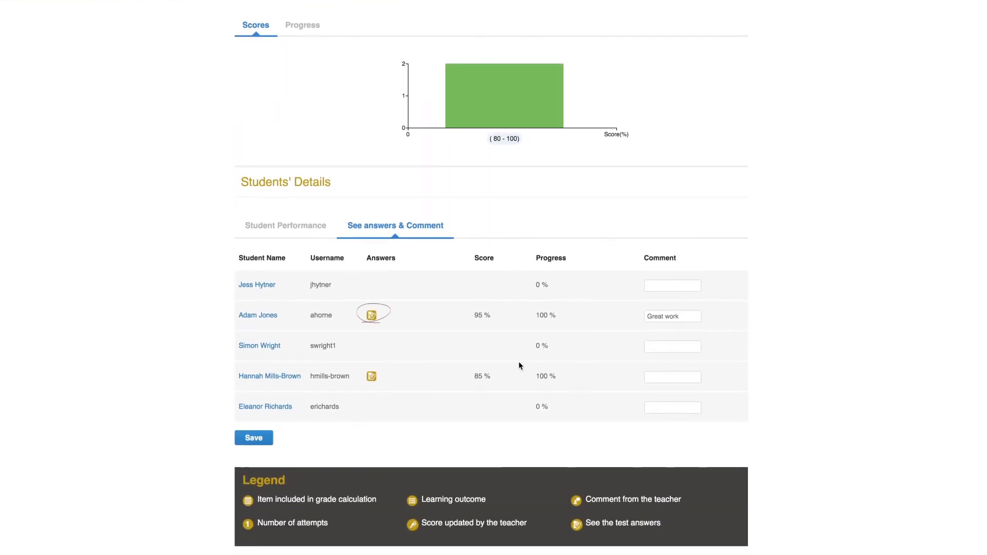